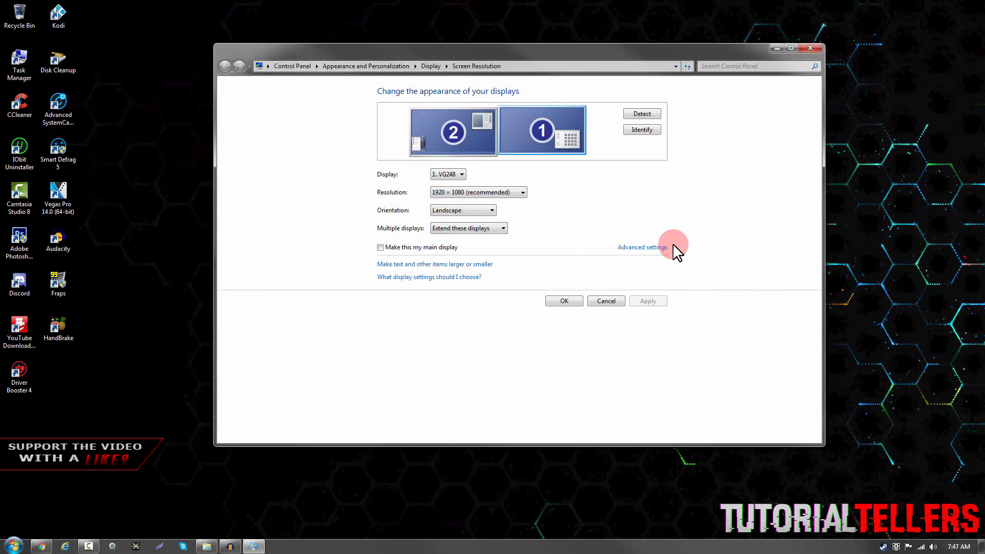
# Bring up the advanced adapter and monitor properties for the GeForce GTX 1080 Ti.
pyautogui.click(642, 247)
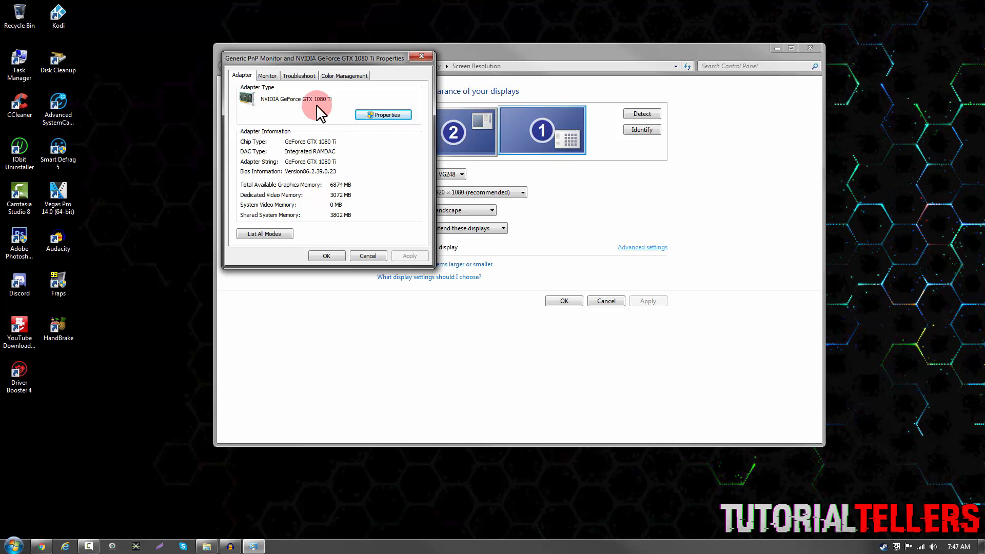
# Show the monitor's refresh rate list, capped at 60 Hertz.
pyautogui.click(266, 75)
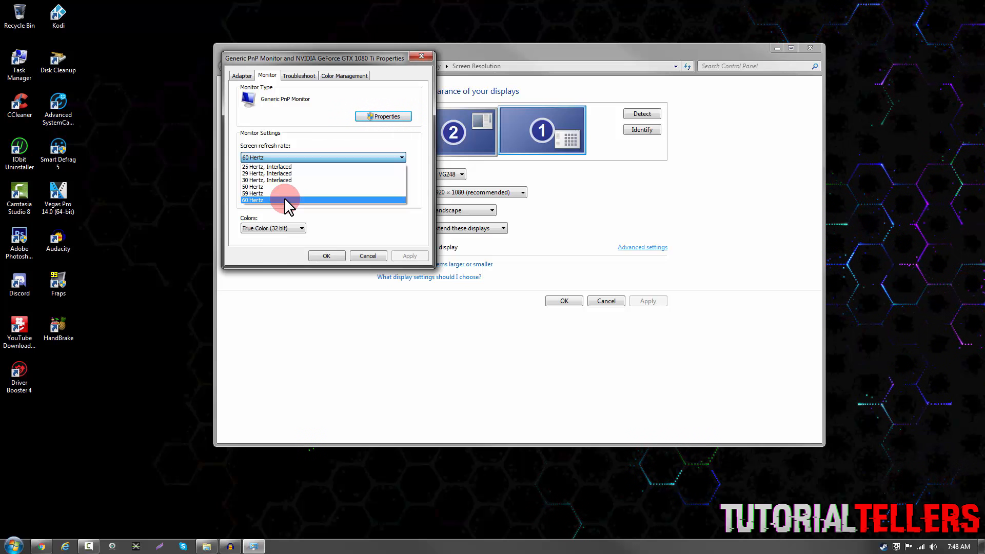
pyautogui.moveTo(307, 204)
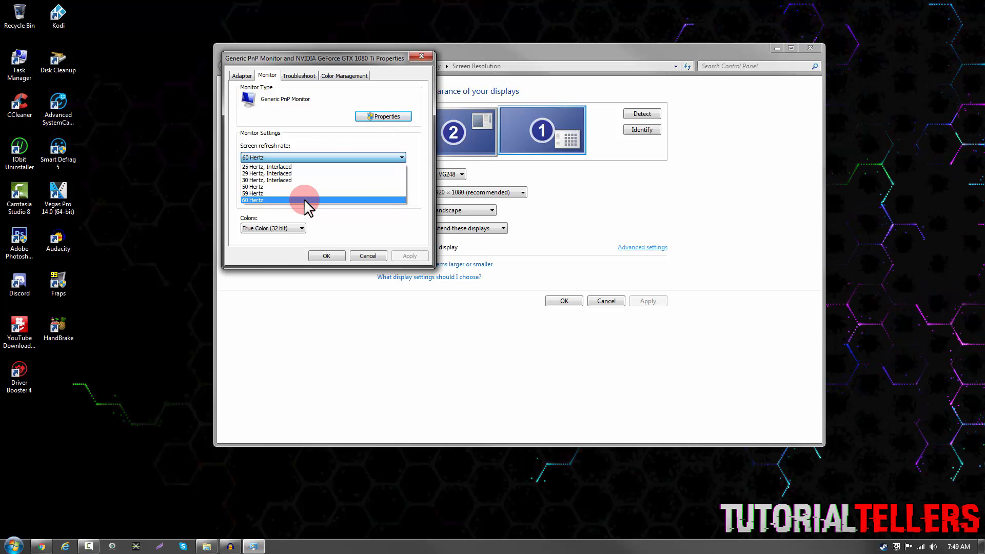
# Cancel the monitor properties and launch NVIDIA Control Panel from the desktop menu.
pyautogui.click(326, 256)
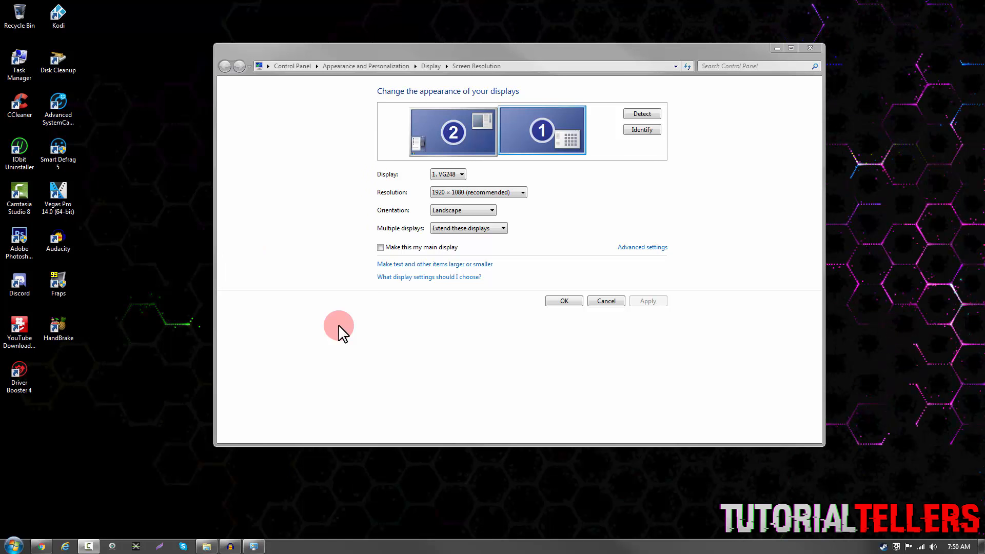
pyautogui.moveTo(726, 343)
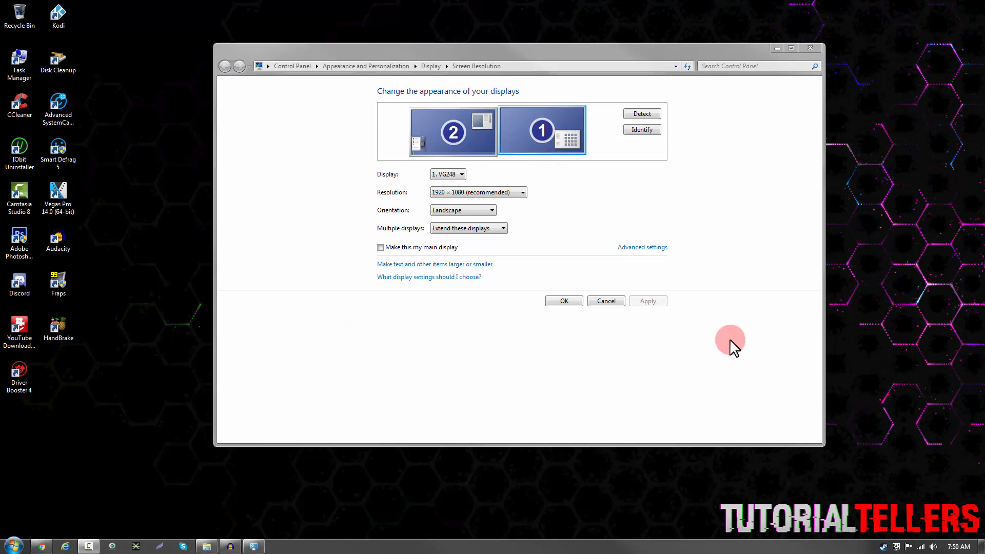
pyautogui.moveTo(531, 279)
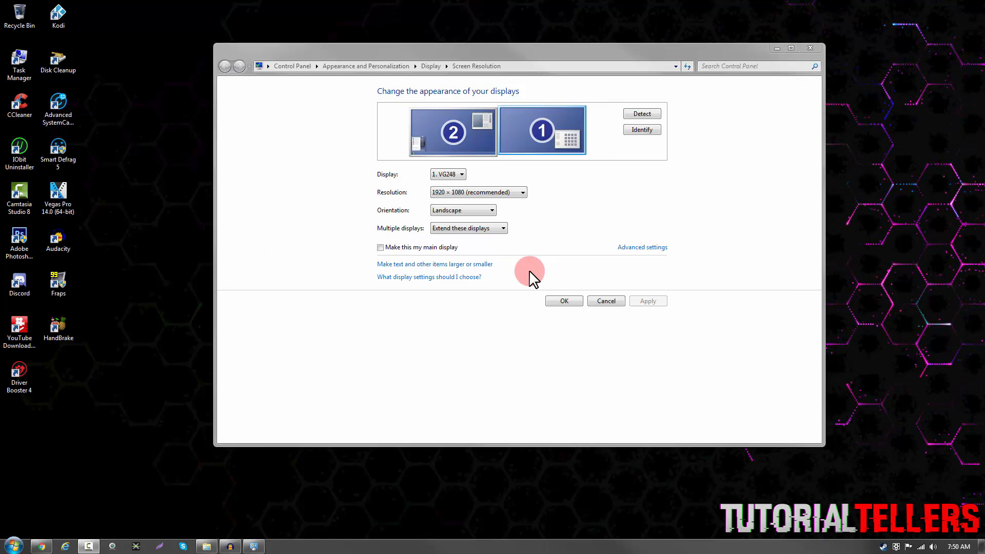
pyautogui.moveTo(542, 242)
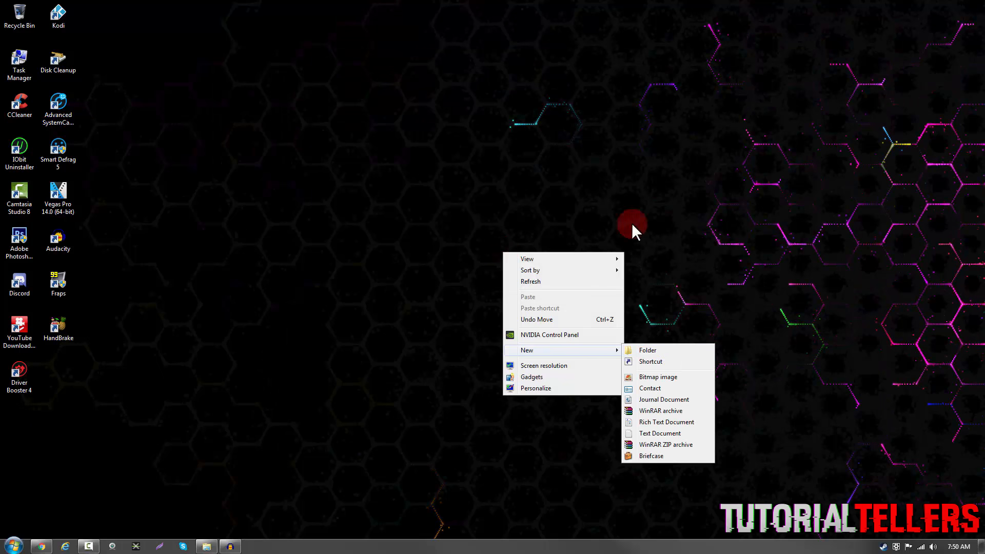
pyautogui.click(549, 335)
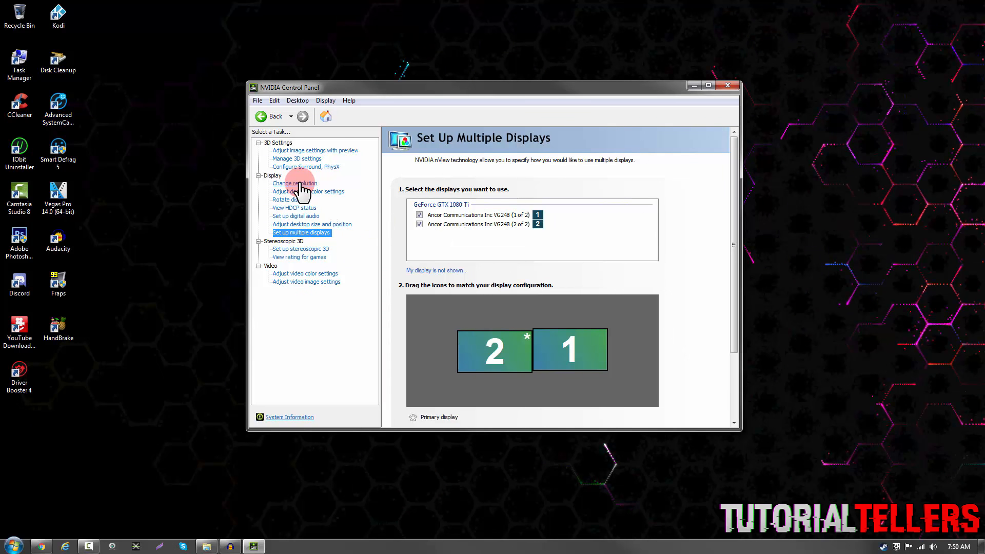
# On the Change Resolution page, choose 144Hz for the VG248 at 1920 × 1080.
pyautogui.click(295, 183)
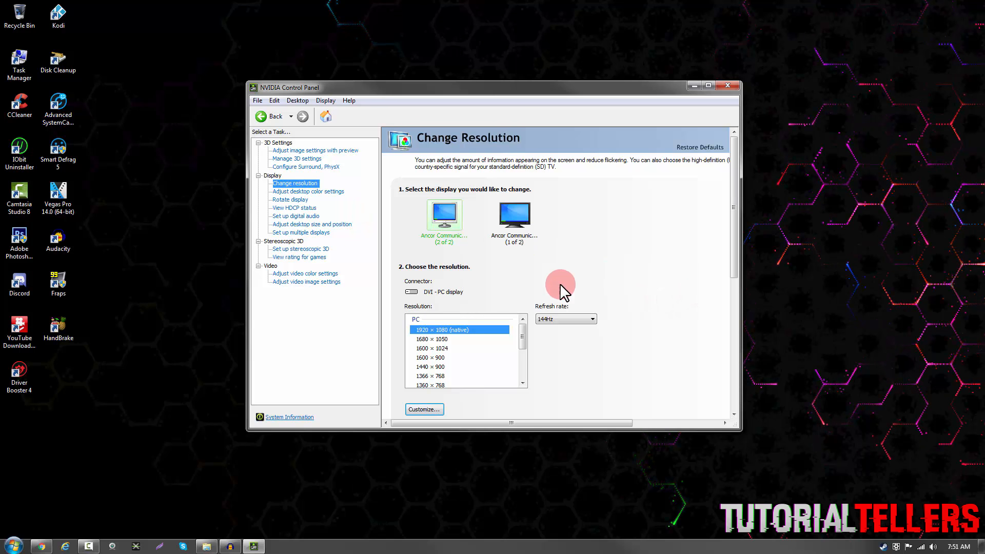
pyautogui.click(592, 319)
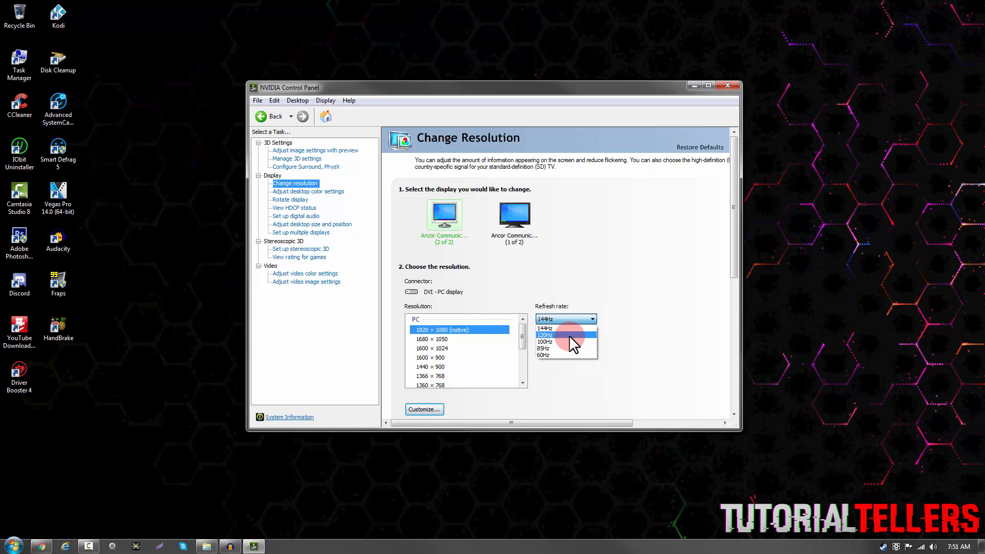
pyautogui.click(553, 342)
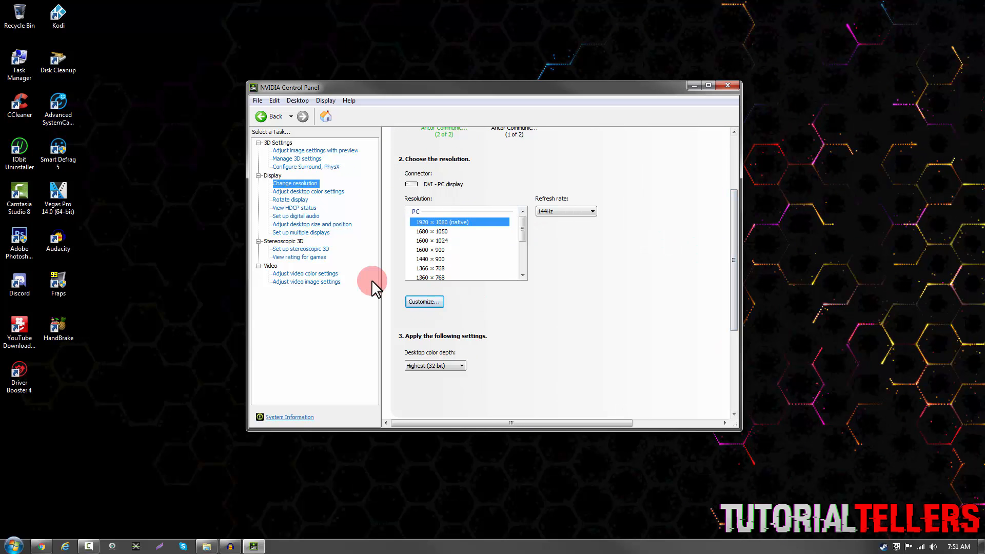
# On Adjust Desktop Size and Position, confirm the preview refresh rate reads 144Hz.
pyautogui.click(312, 224)
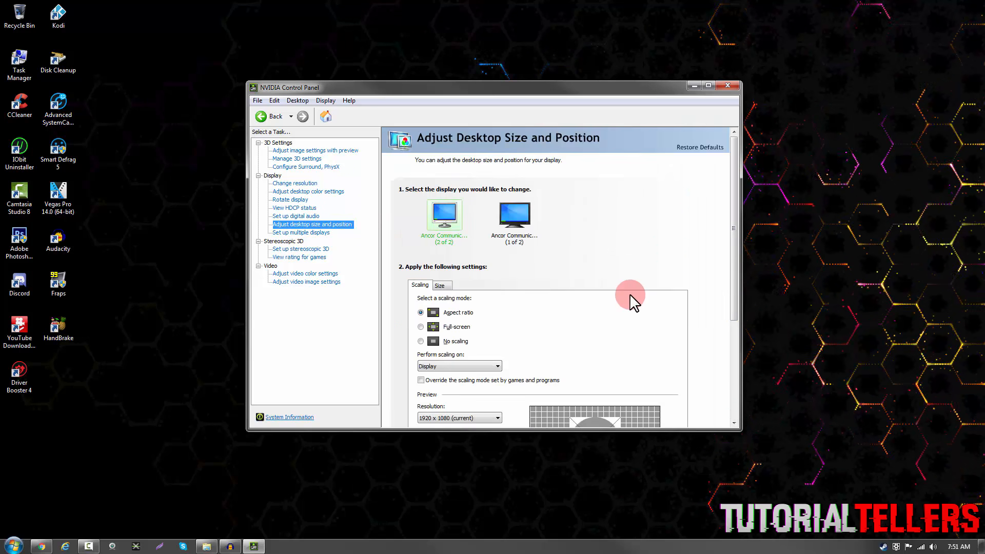
pyautogui.moveTo(732, 237)
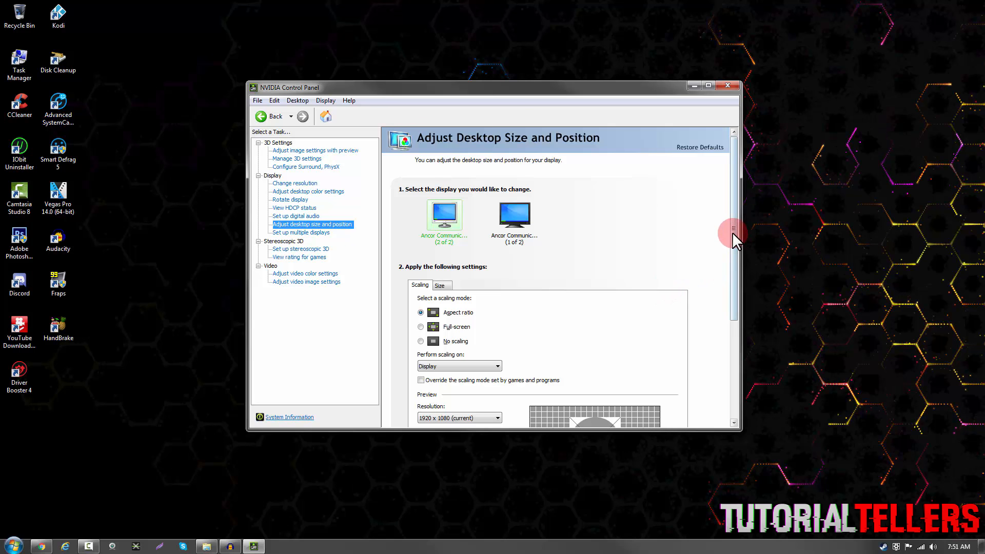
pyautogui.scroll(-3)
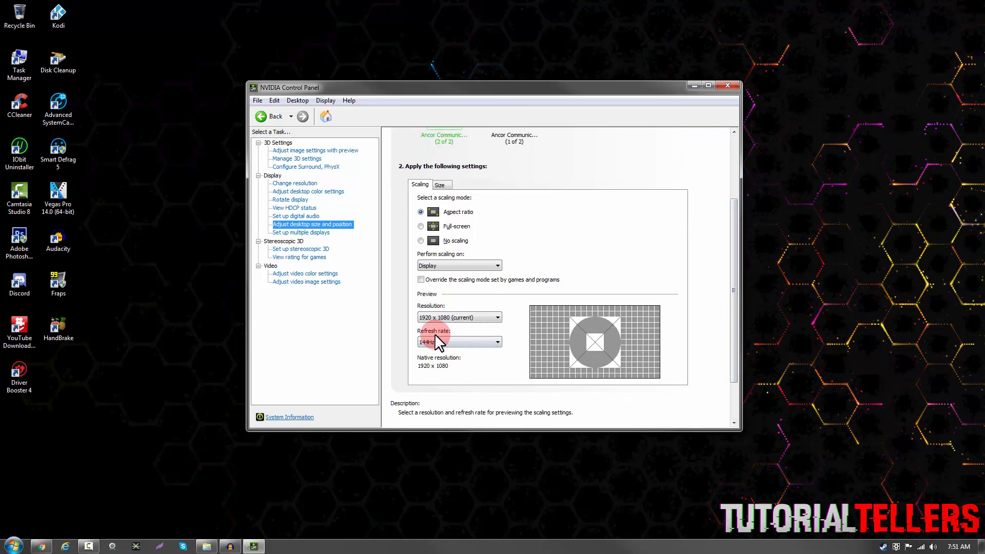
pyautogui.click(497, 342)
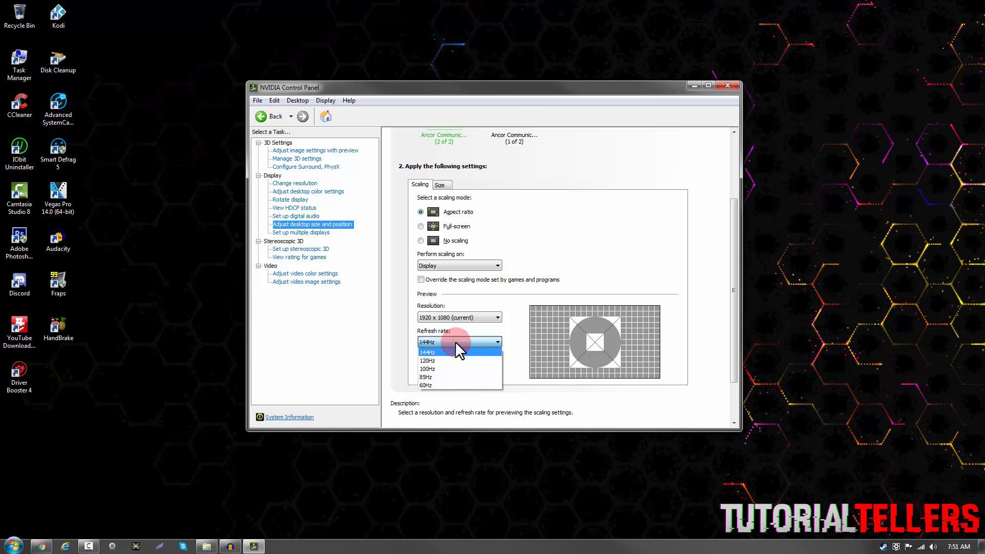